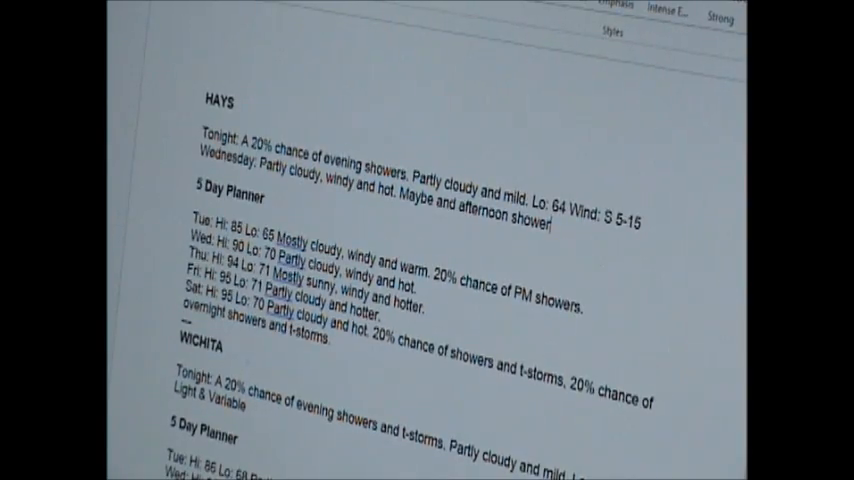
pyautogui.write('/t-storm')
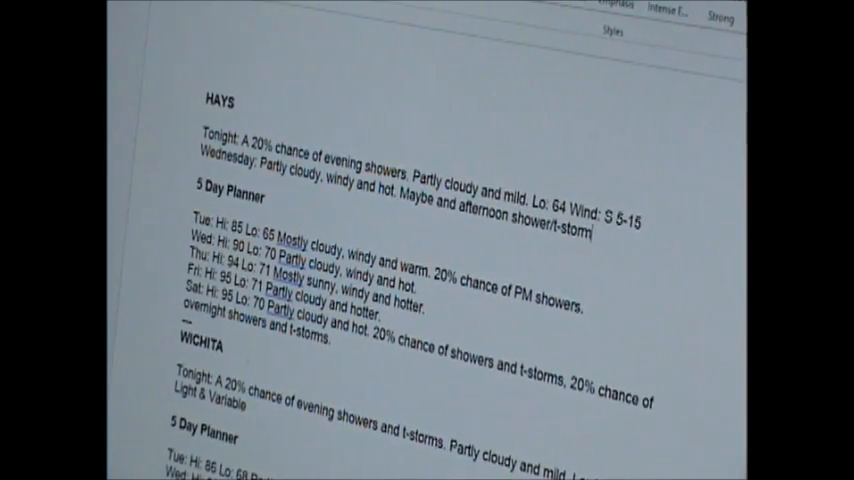